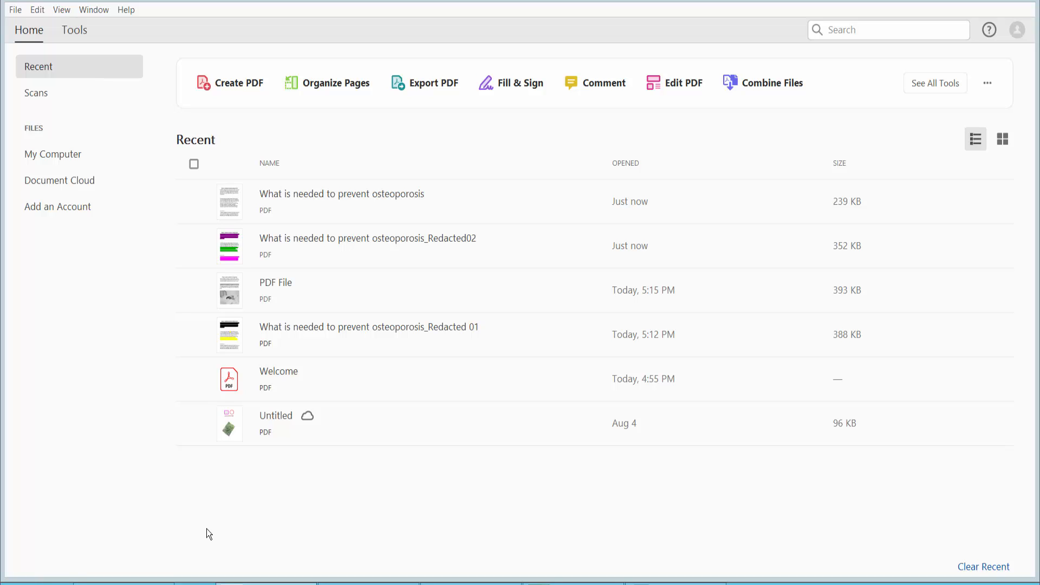
{"action": "mouse_move", "coordinate": [223, 534]}
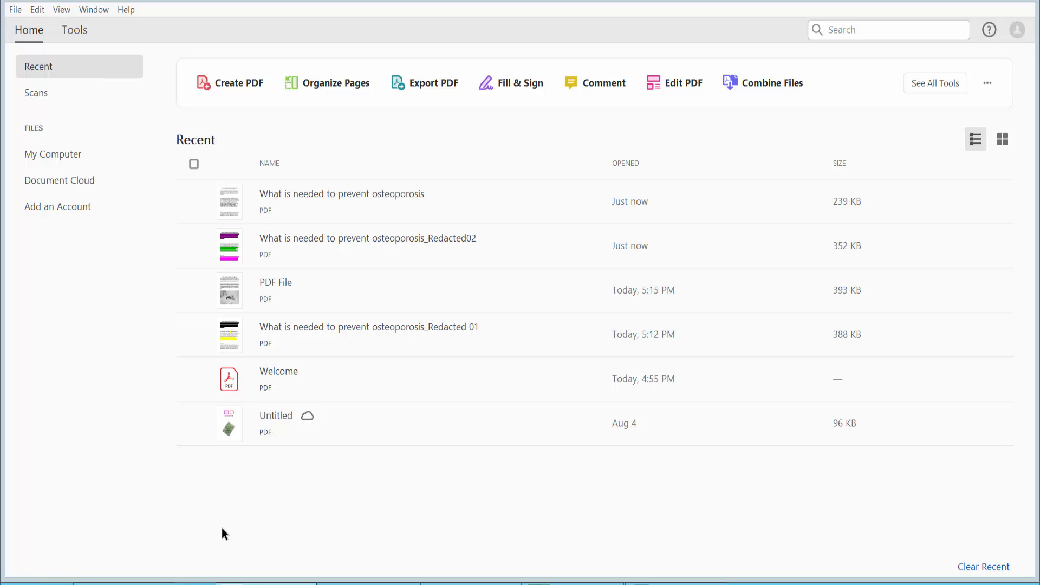
{"action": "mouse_move", "coordinate": [194, 517]}
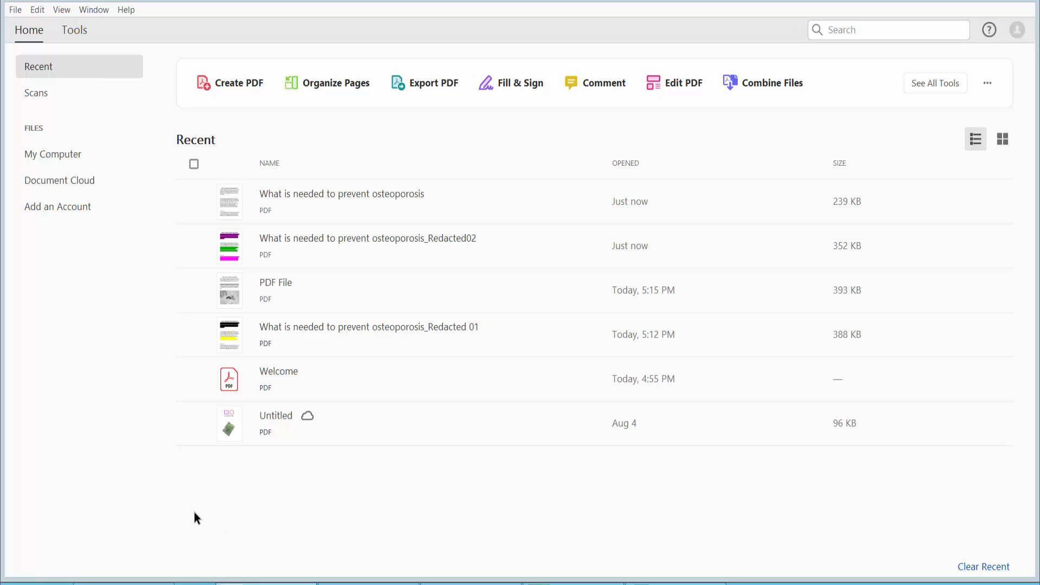
{"action": "mouse_move", "coordinate": [344, 207]}
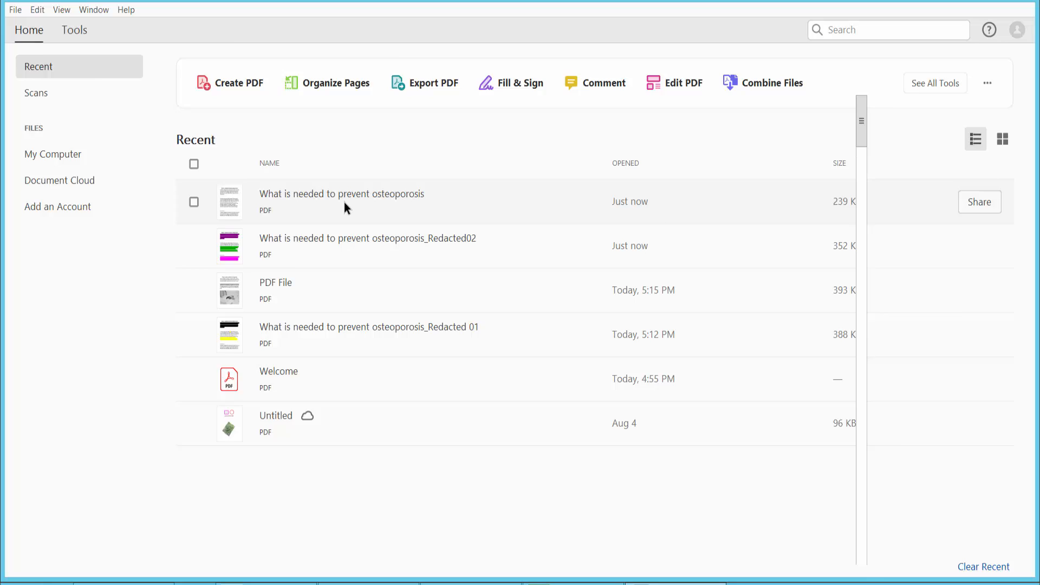
Open the osteoporosis prevention PDF from Recent and start the Redact tool from Protect & Standardize
{"action": "double_click", "coordinate": [341, 194]}
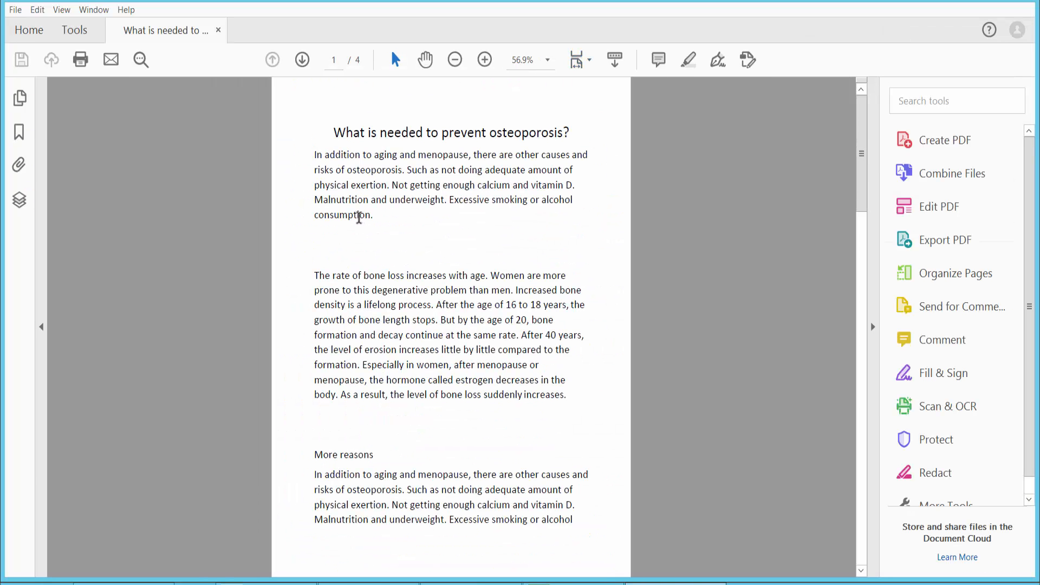
{"action": "left_click", "coordinate": [73, 30]}
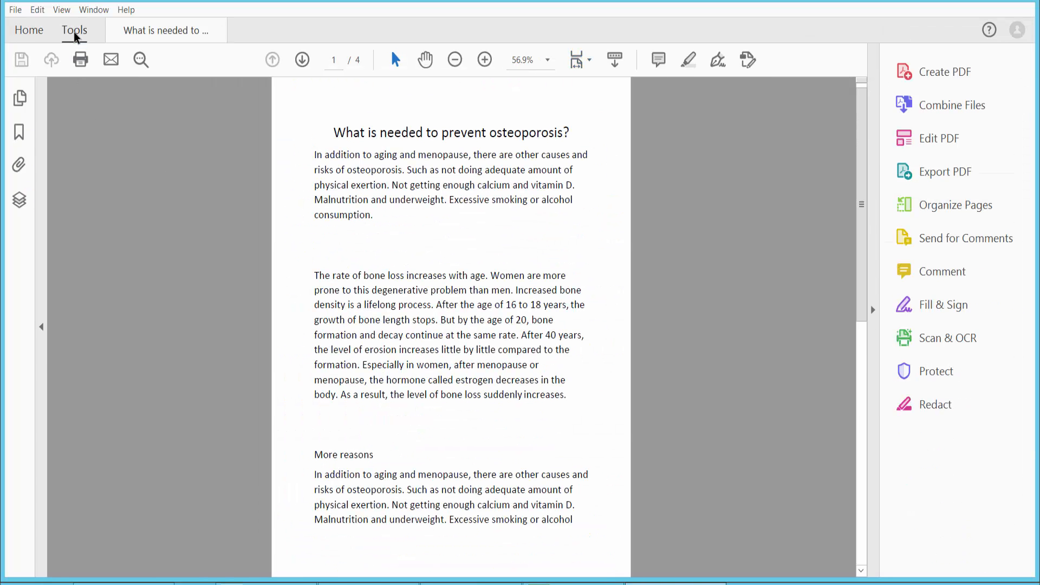
{"action": "left_click", "coordinate": [74, 30]}
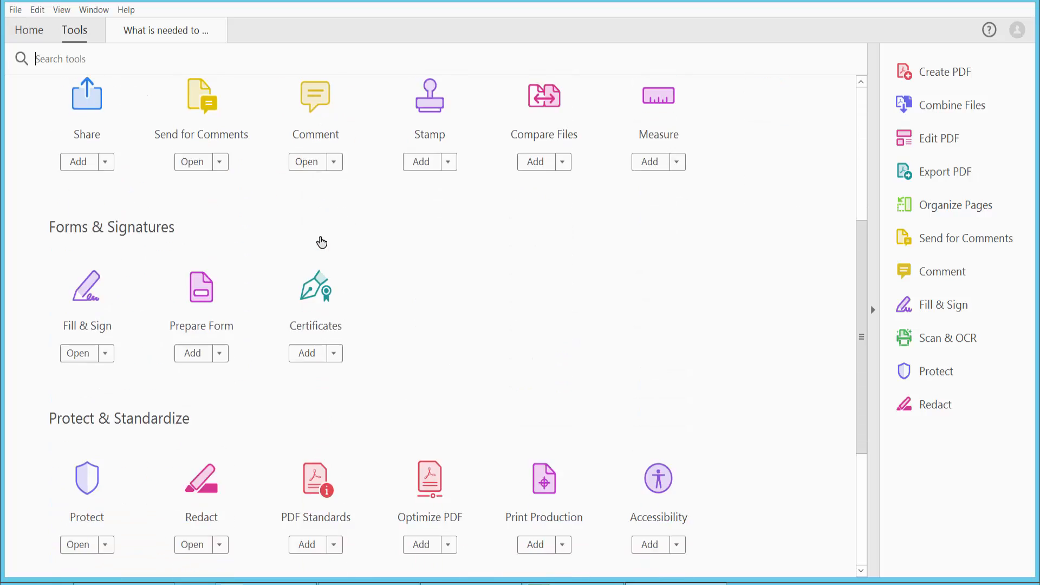
{"action": "scroll", "scroll_direction": "down", "scroll_amount": 3}
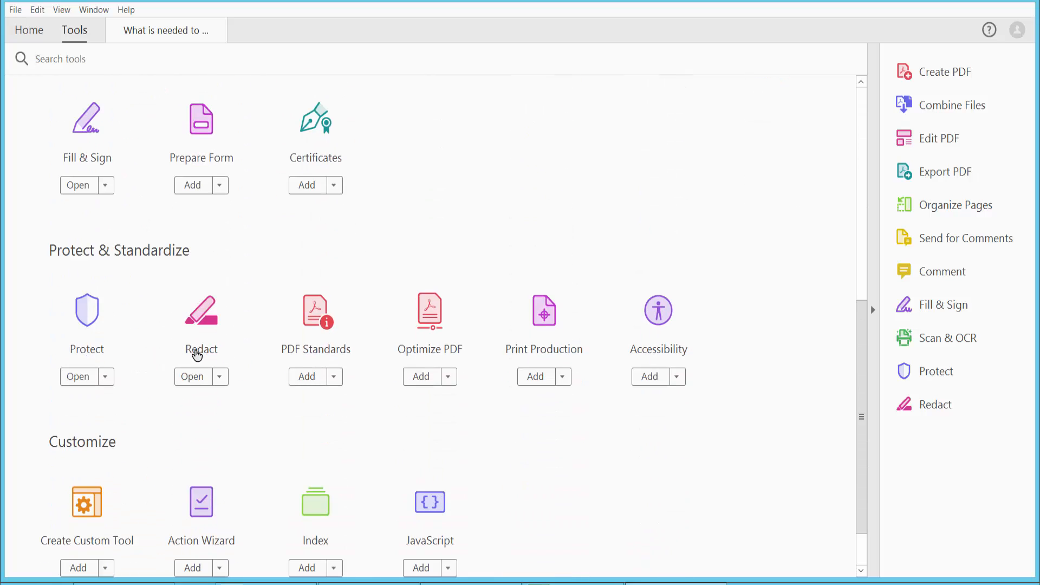
{"action": "left_click", "coordinate": [192, 376]}
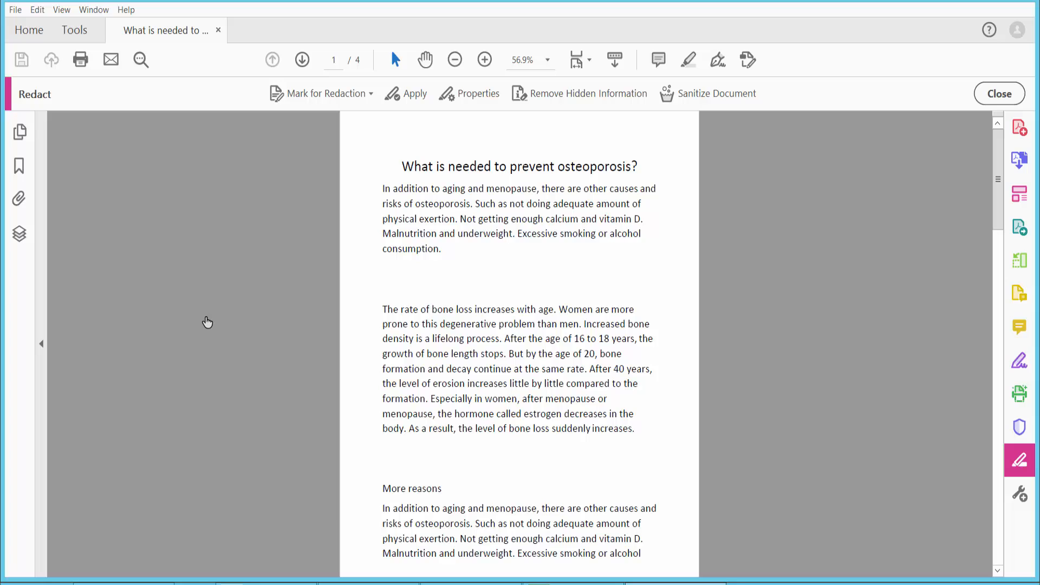
{"action": "mouse_move", "coordinate": [316, 101]}
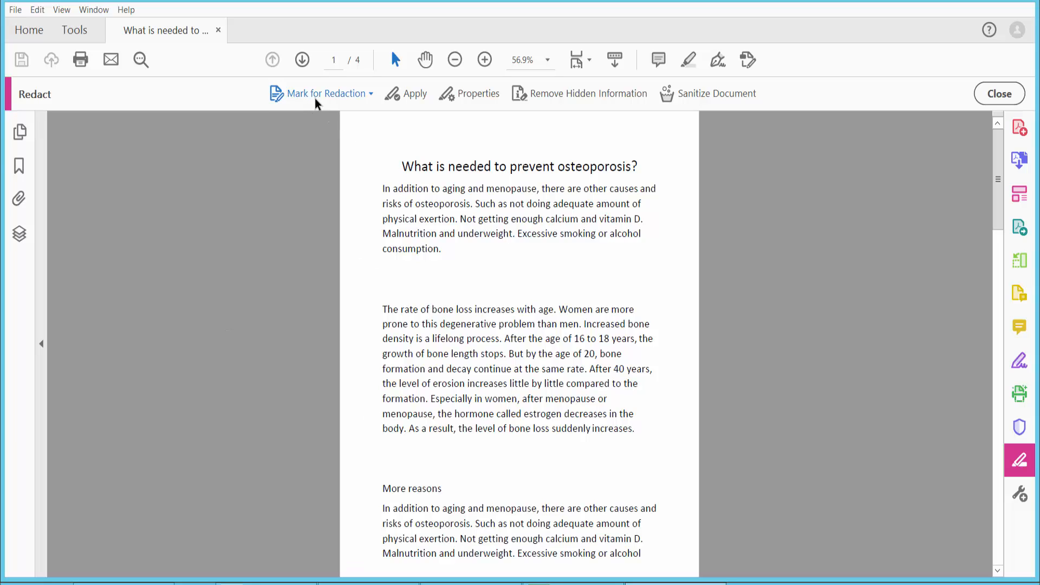
Mark the current first page for whole-page redaction via Mark for Redaction > Pages
{"action": "left_click", "coordinate": [354, 93]}
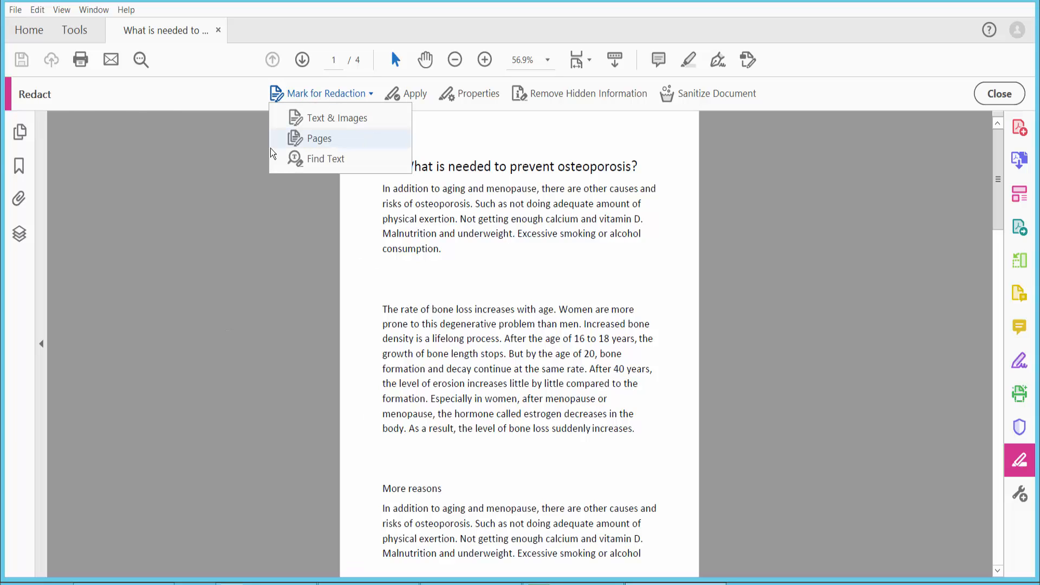
{"action": "left_click", "coordinate": [319, 138]}
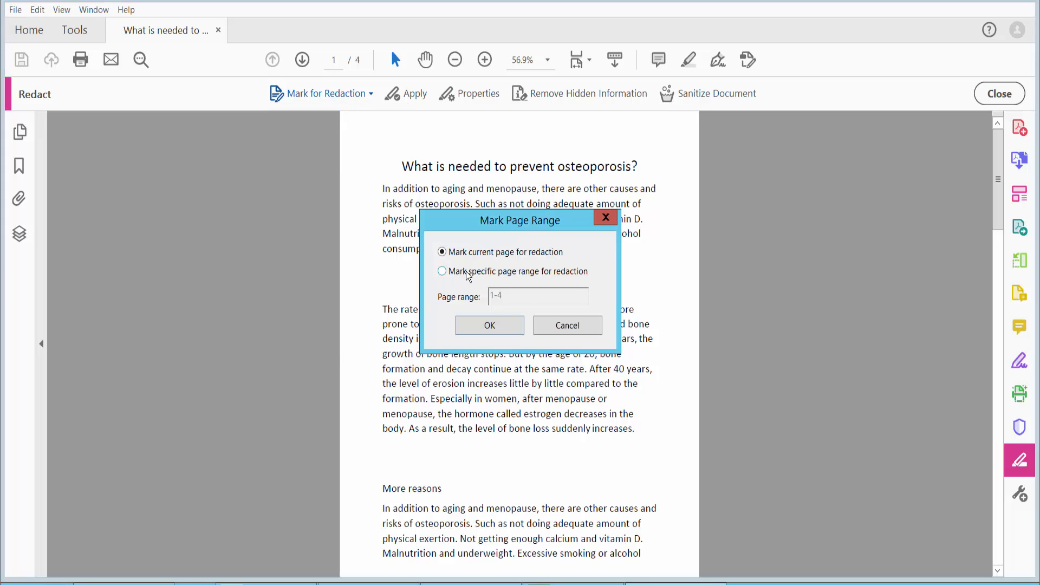
{"action": "mouse_move", "coordinate": [560, 258]}
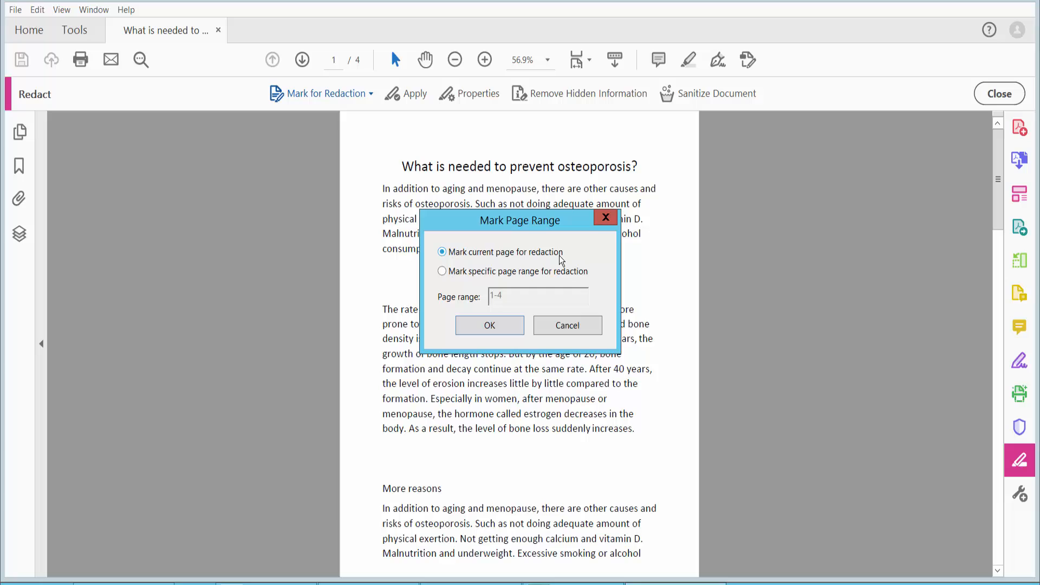
{"action": "left_click", "coordinate": [442, 271]}
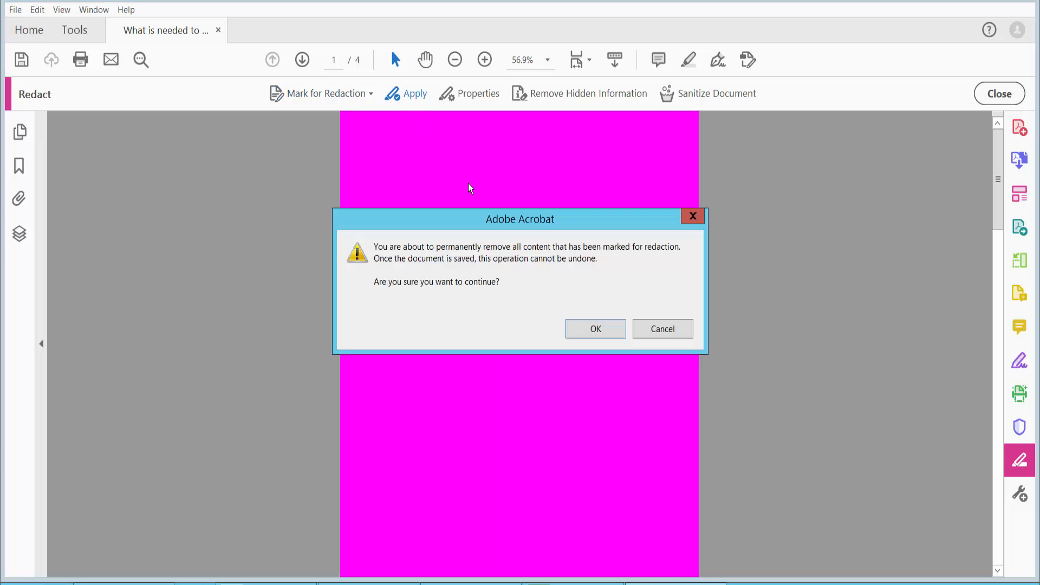
Confirm permanent removal so pages 1 and 2 turn magenta, agreeing to check hidden information
{"action": "left_click", "coordinate": [595, 329]}
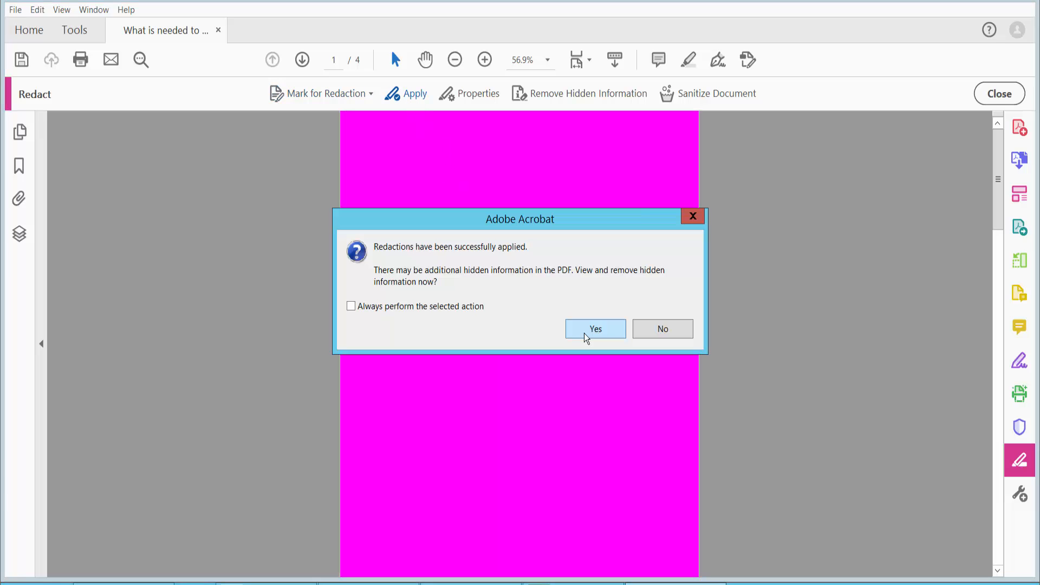
{"action": "left_click", "coordinate": [595, 329]}
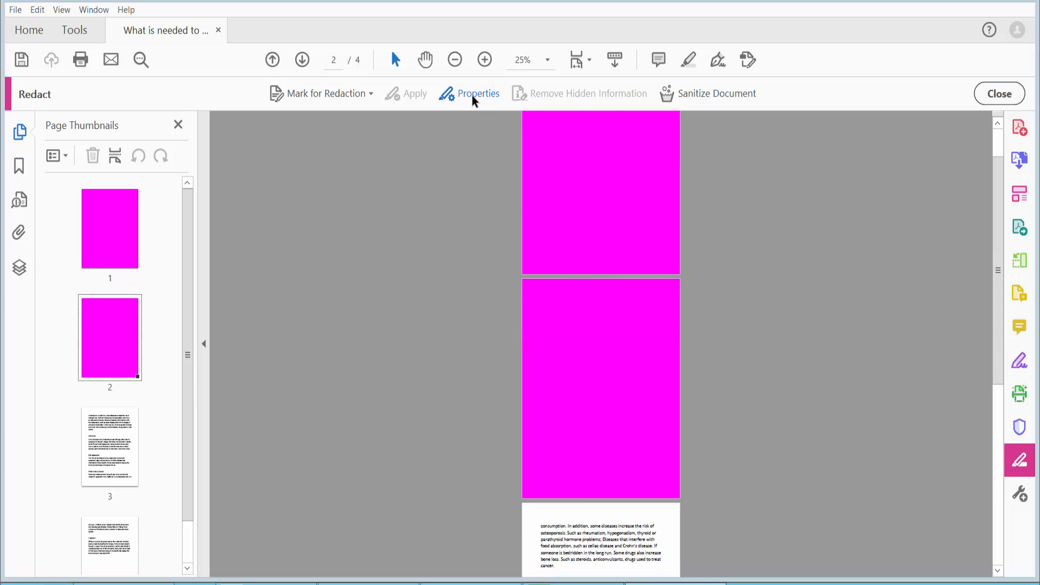
Set the Redacted Area Fill Color to green in the redaction Properties
{"action": "left_click", "coordinate": [478, 94]}
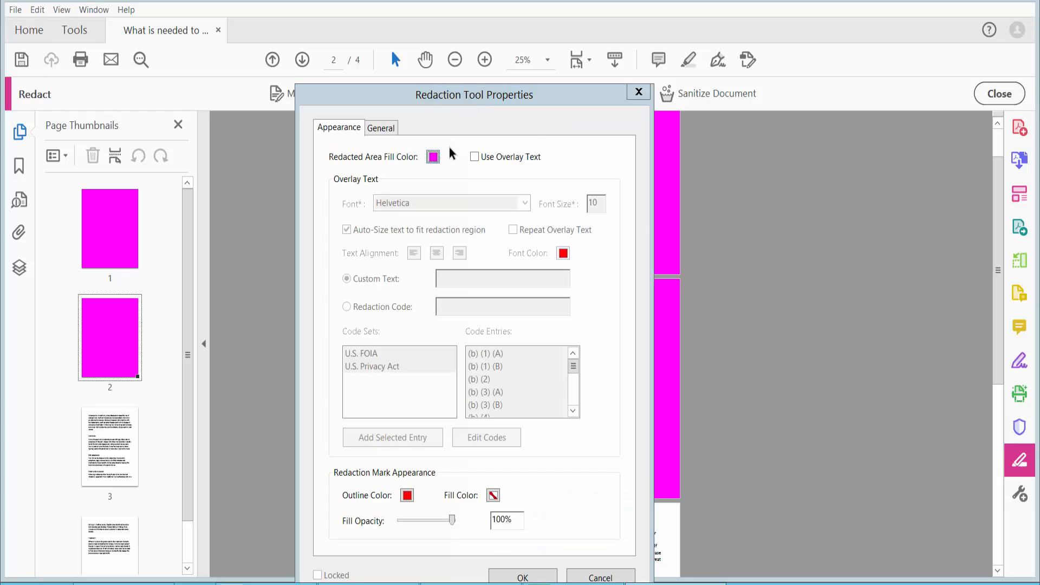
{"action": "left_click", "coordinate": [433, 157]}
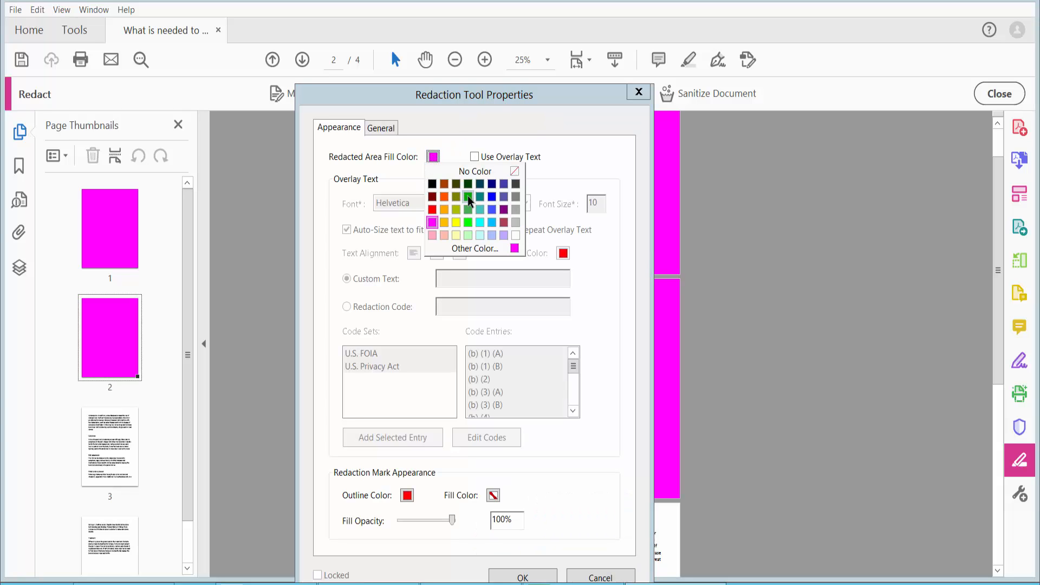
{"action": "left_click", "coordinate": [467, 198]}
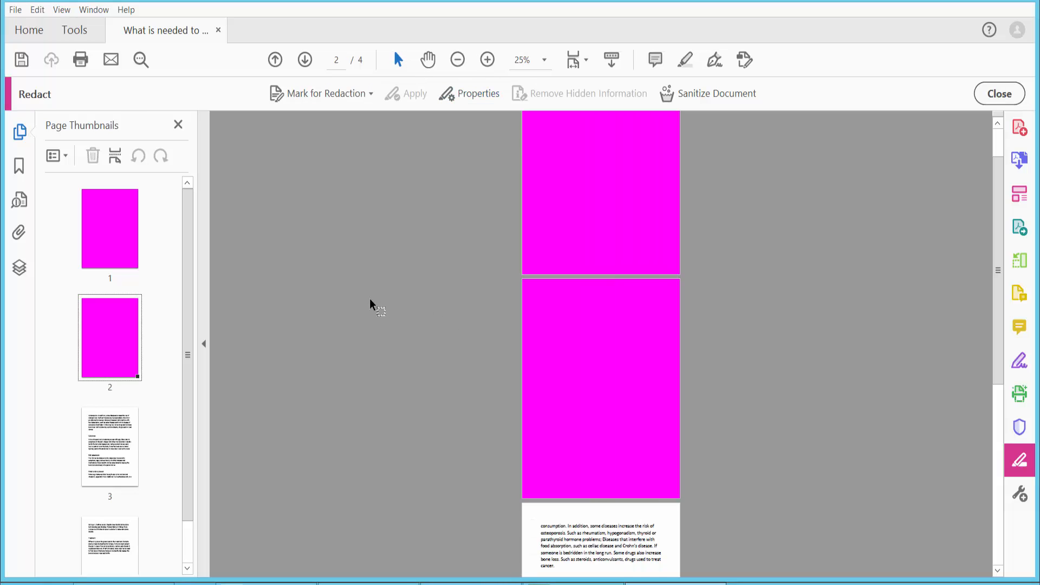
Mark page 4 for whole-page redaction using a specific page range of 4
{"action": "left_click", "coordinate": [327, 93]}
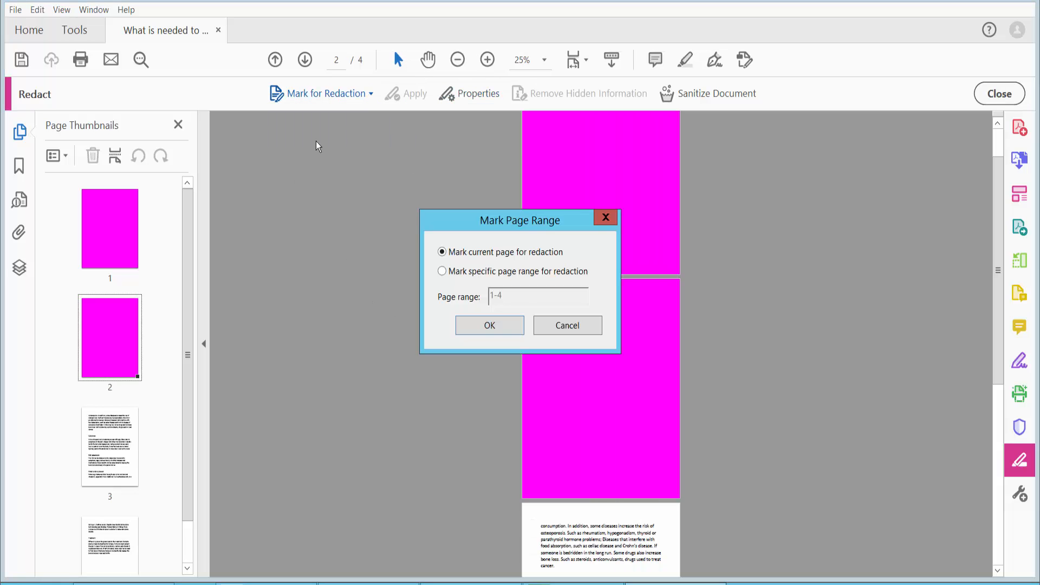
{"action": "left_click", "coordinate": [441, 271]}
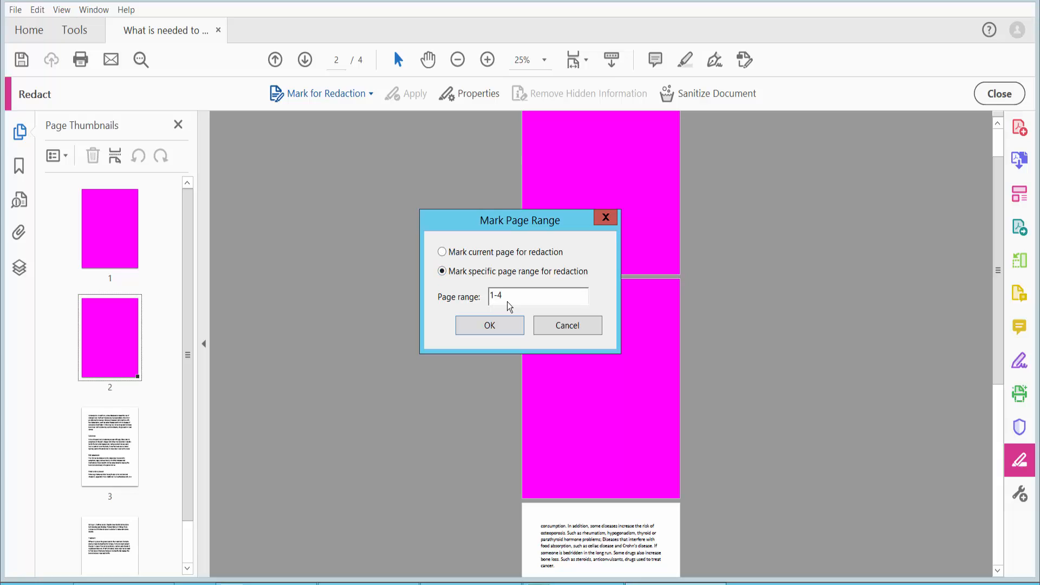
{"action": "double_click", "coordinate": [496, 296]}
{"action": "type", "text": "4"}
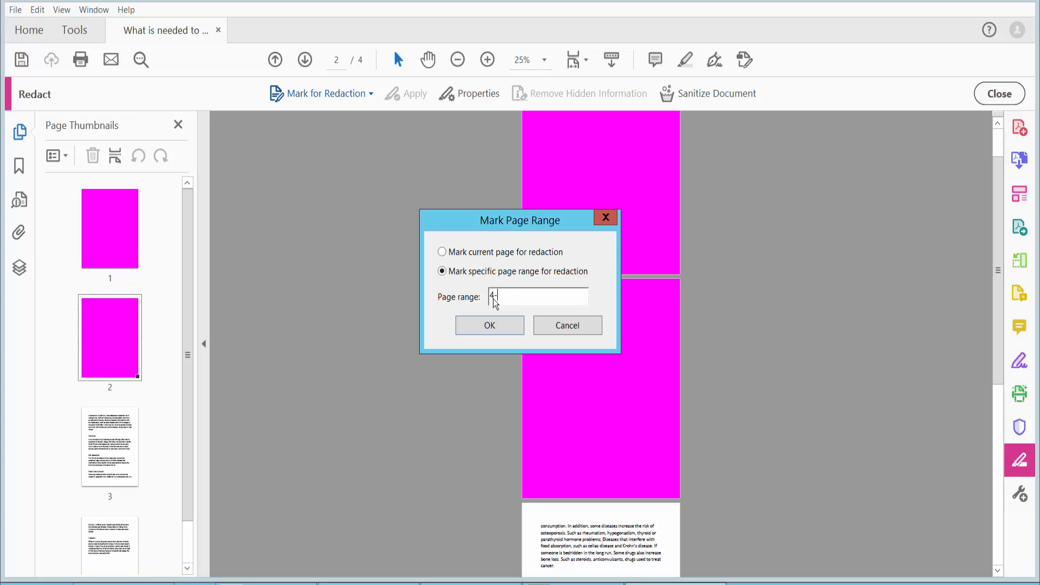
{"action": "left_click", "coordinate": [489, 325]}
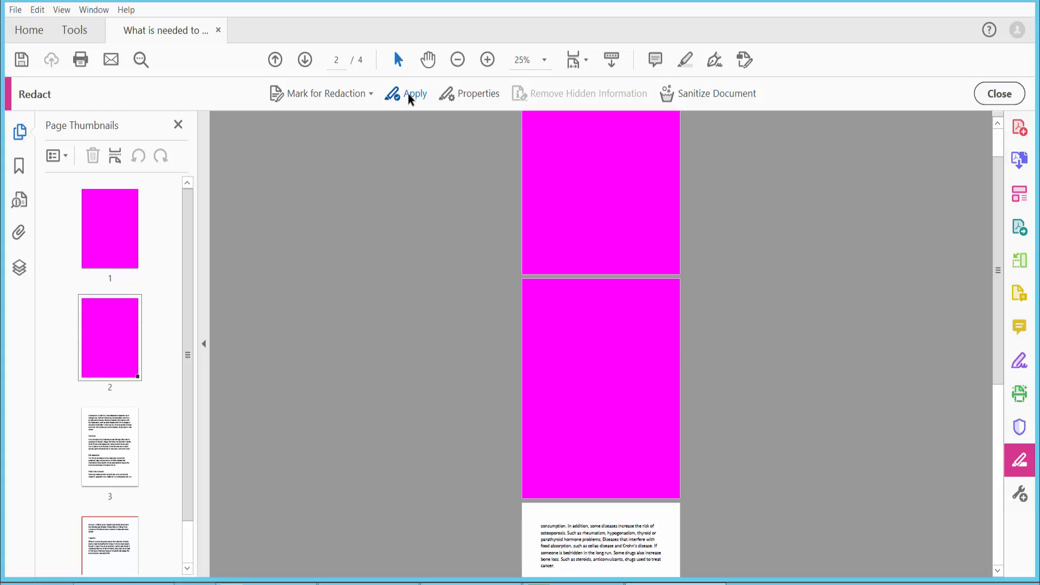
Apply the green redaction to page 4, run the hidden-information check, and head to File for saving
{"action": "left_click", "coordinate": [415, 93]}
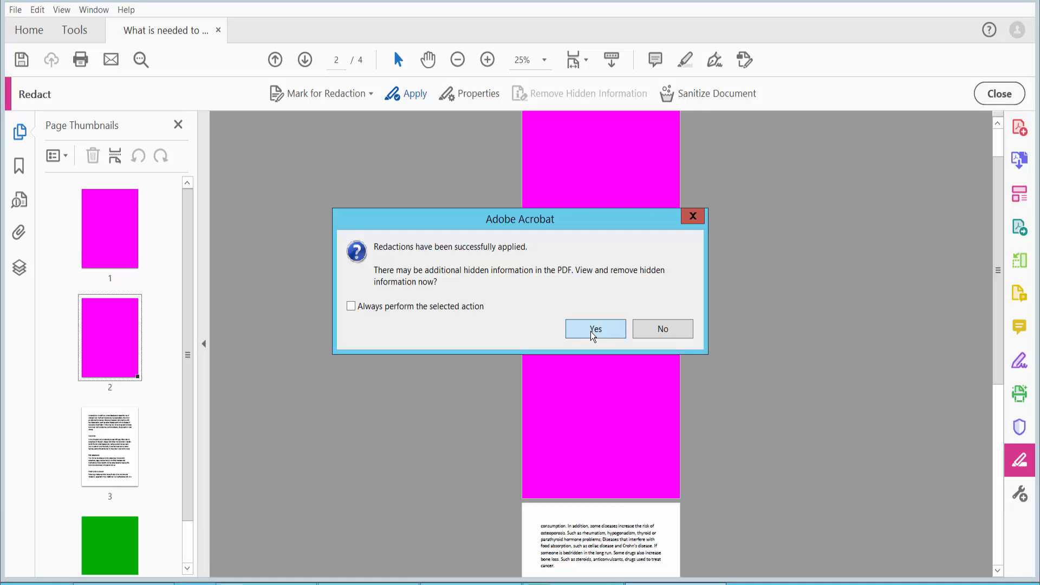
{"action": "left_click", "coordinate": [595, 328]}
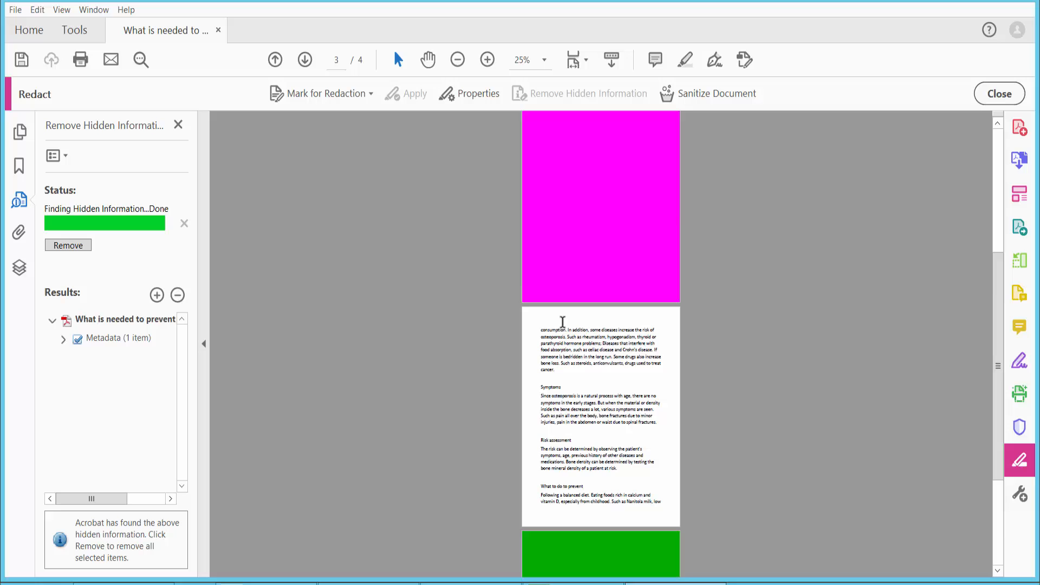
{"action": "scroll", "scroll_direction": "down", "scroll_amount": 3}
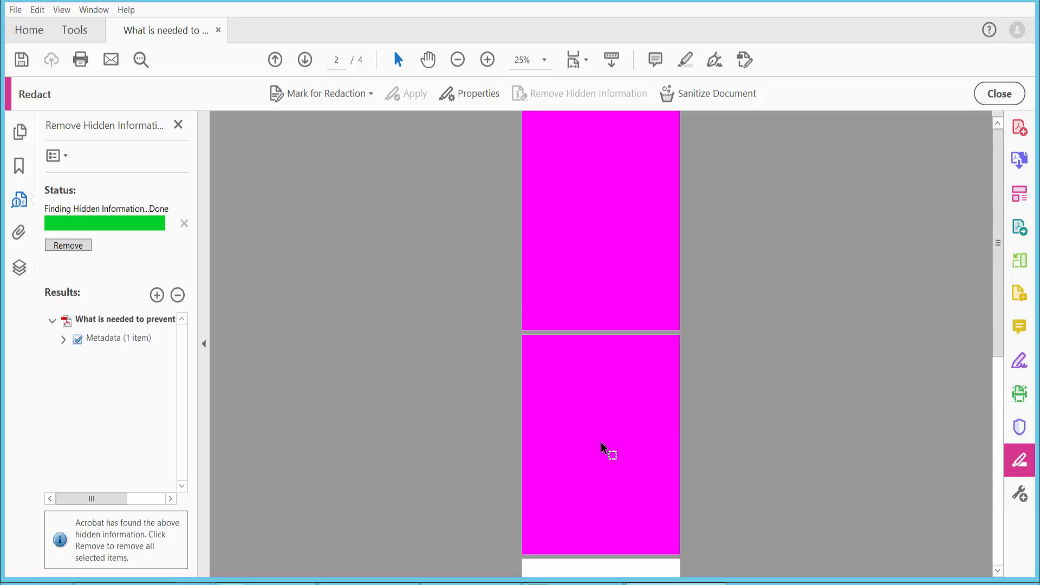
{"action": "mouse_move", "coordinate": [46, 23]}
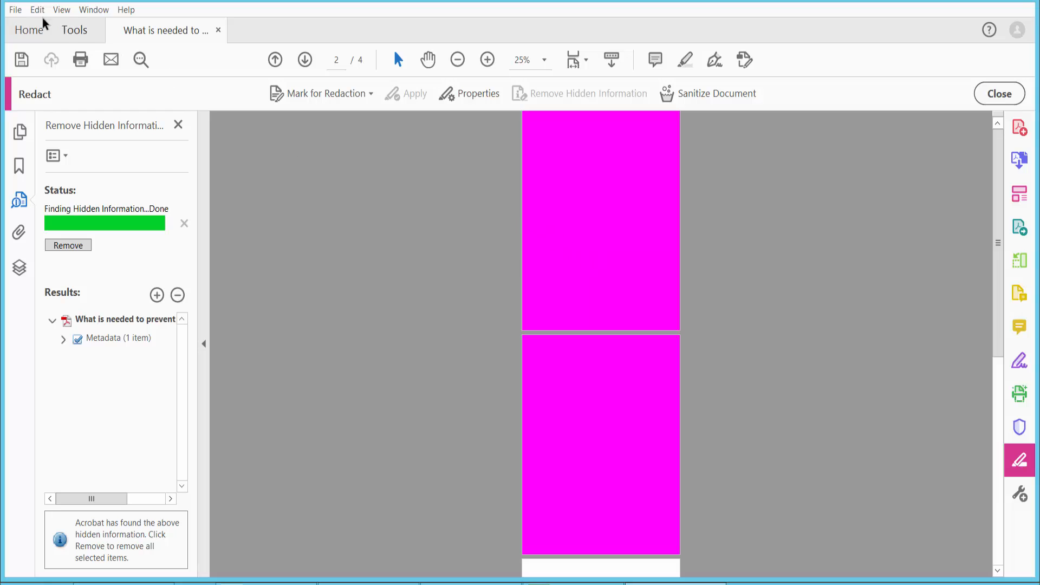
{"action": "left_click", "coordinate": [17, 9]}
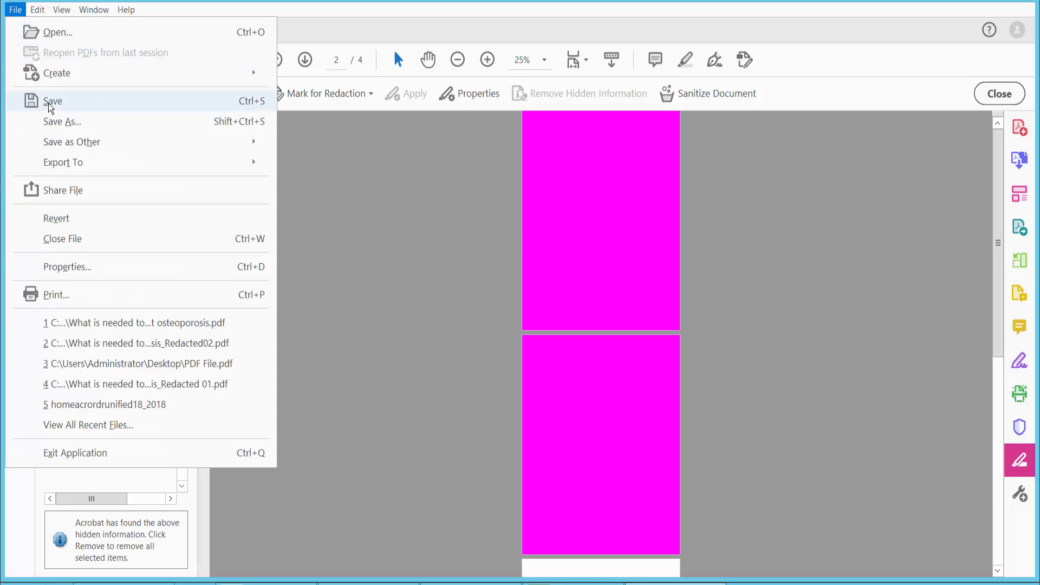
{"action": "mouse_move", "coordinate": [57, 123]}
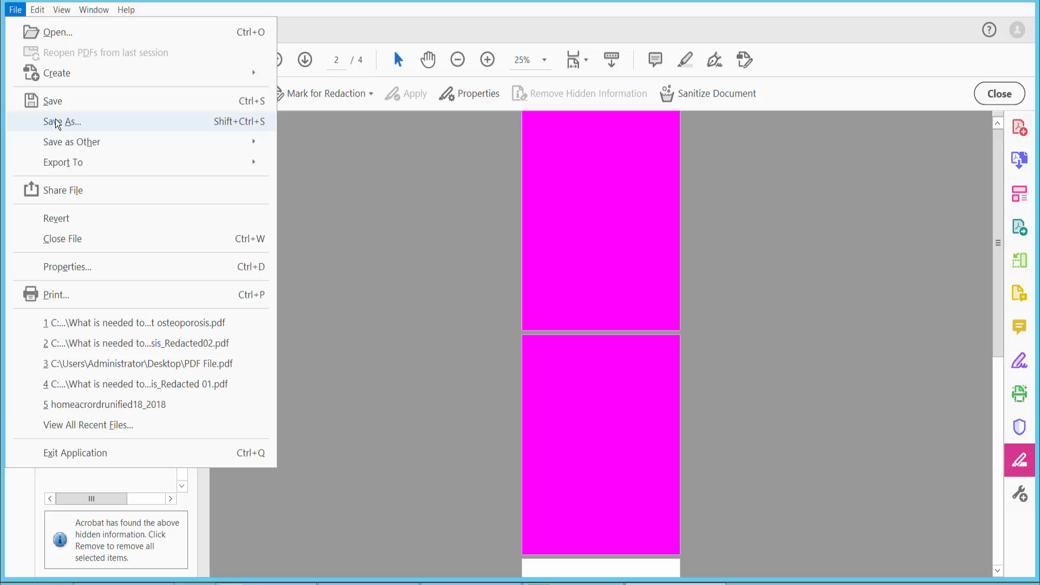